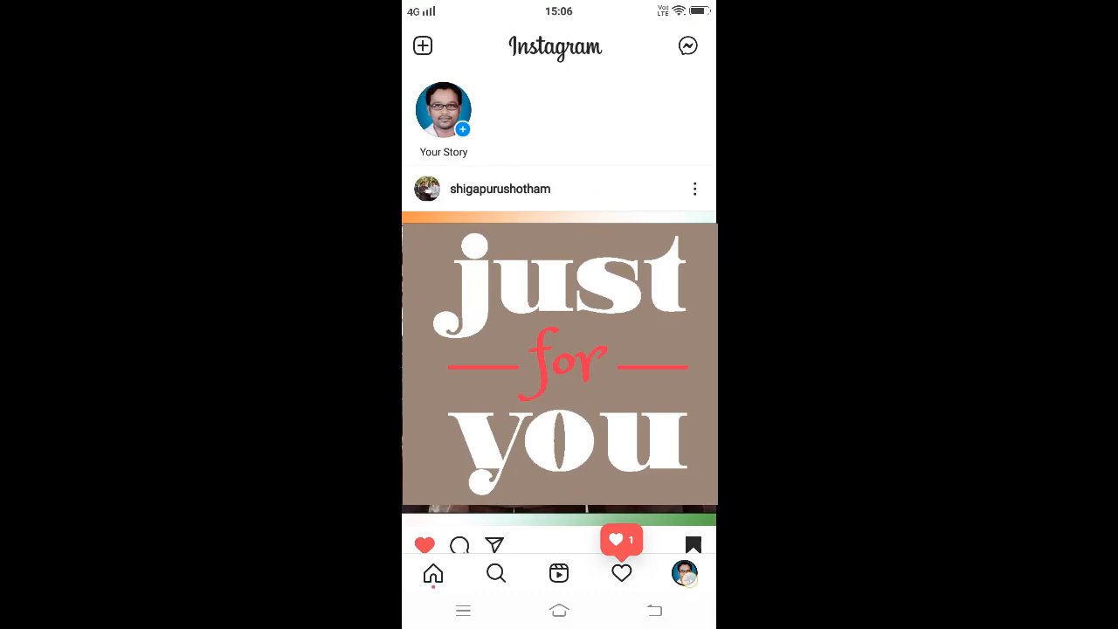
- Go to your profile, view the account's Insights overview, then return to the profile
click(684, 574)
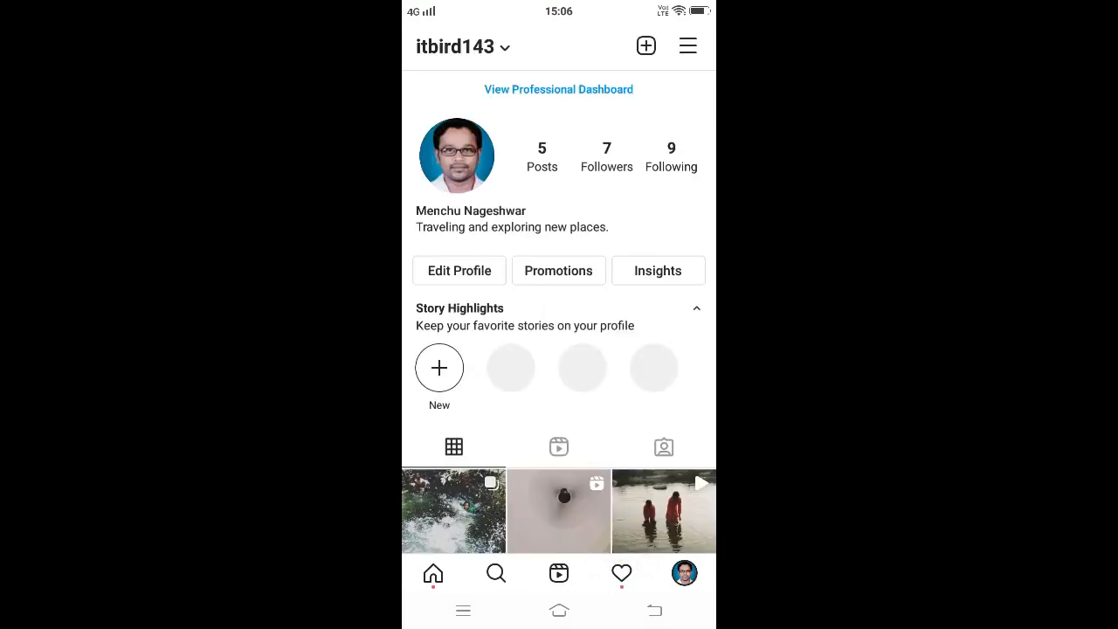
click(658, 270)
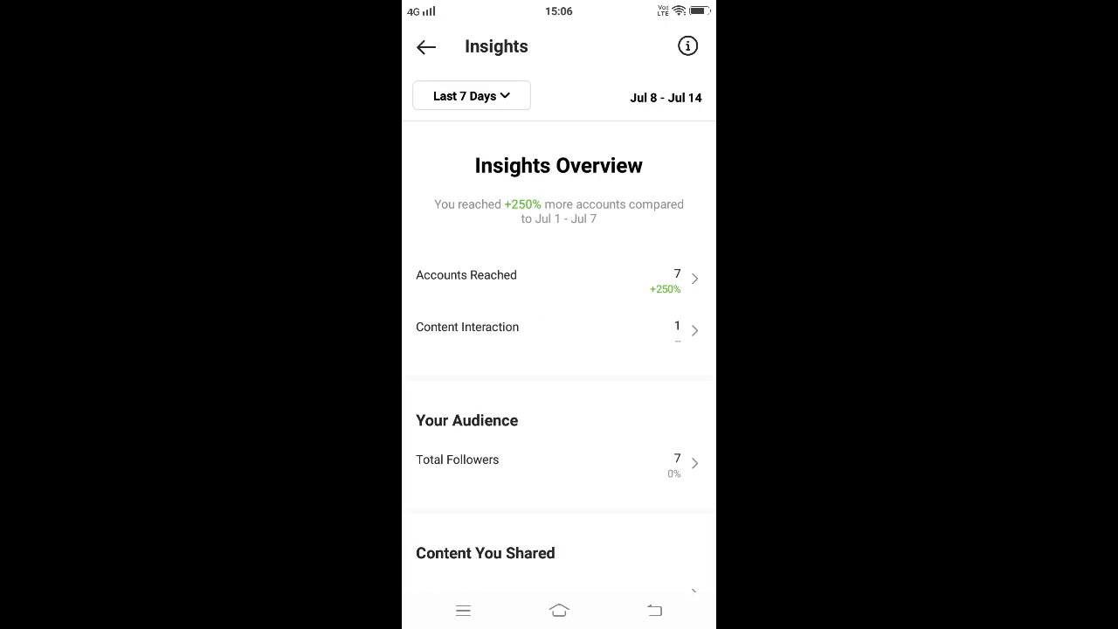
click(426, 47)
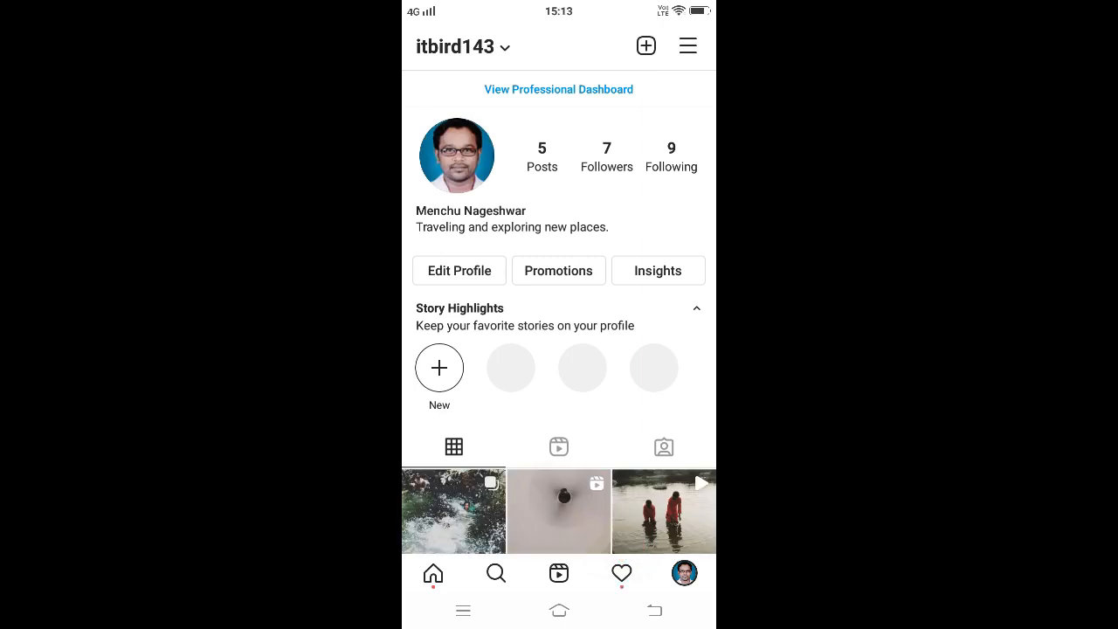
- Reopen Insights from the account menu and scroll through the Jul 8 – Jul 14 overview
click(689, 45)
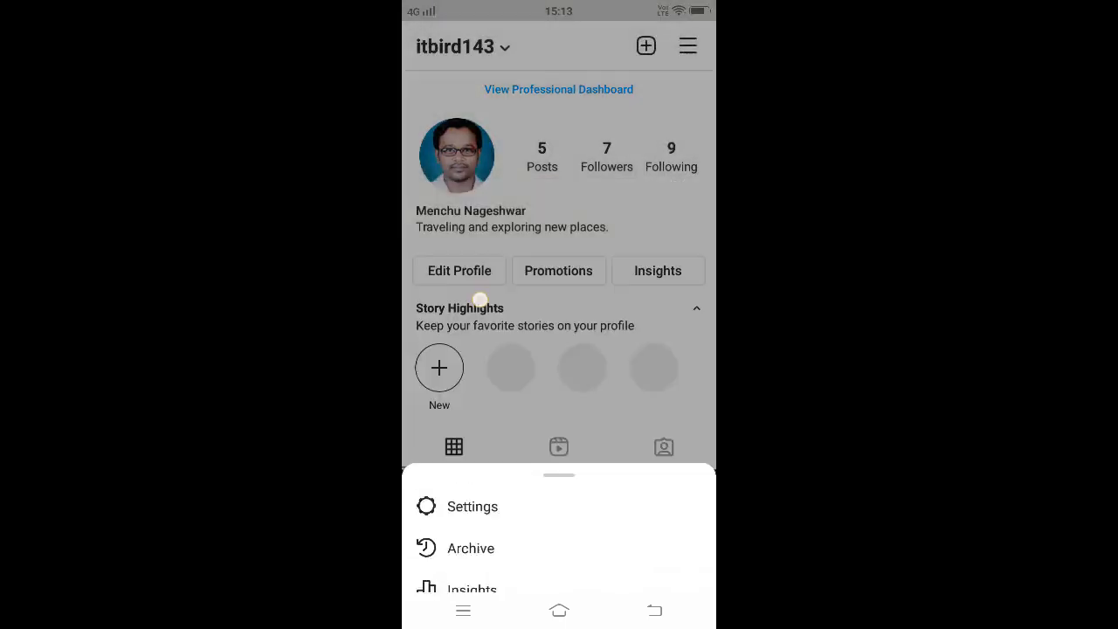
click(472, 588)
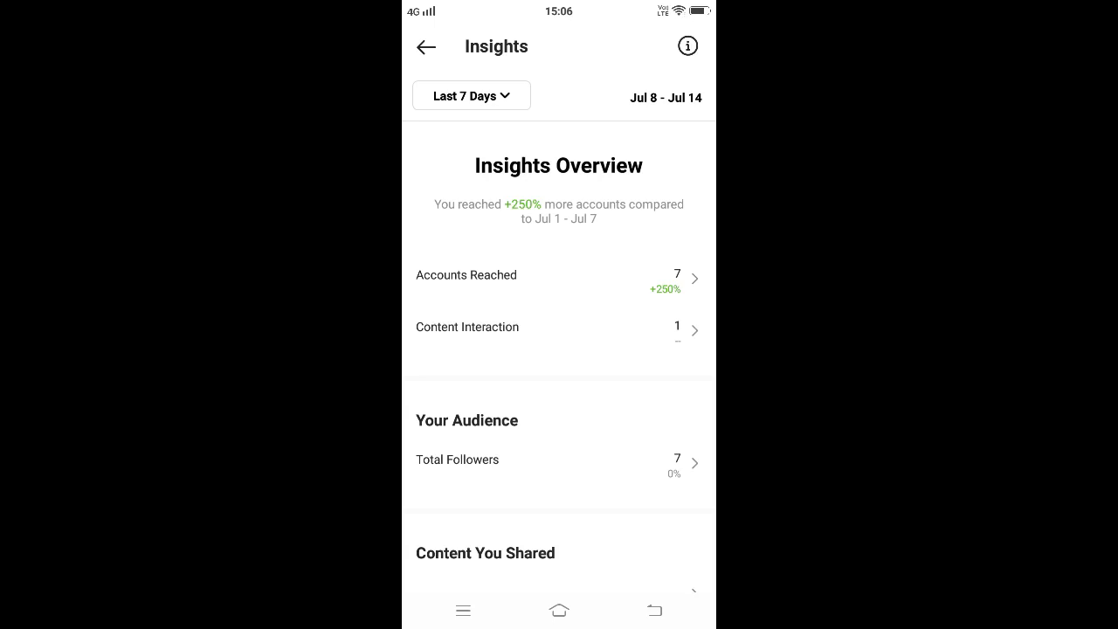
scroll(down, 3)
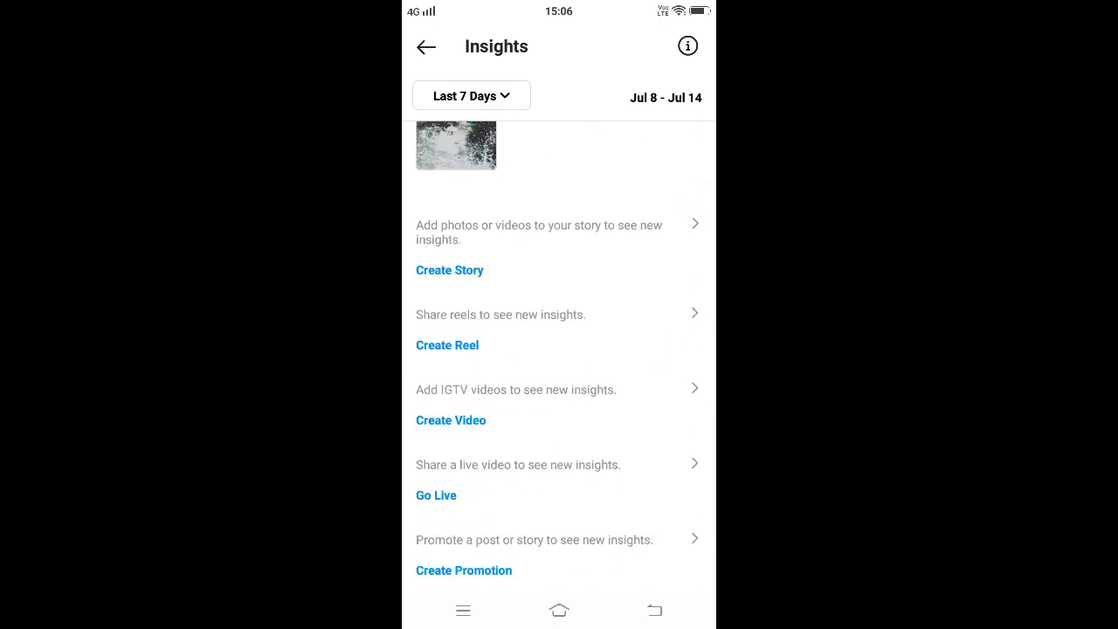
scroll(up, 3)
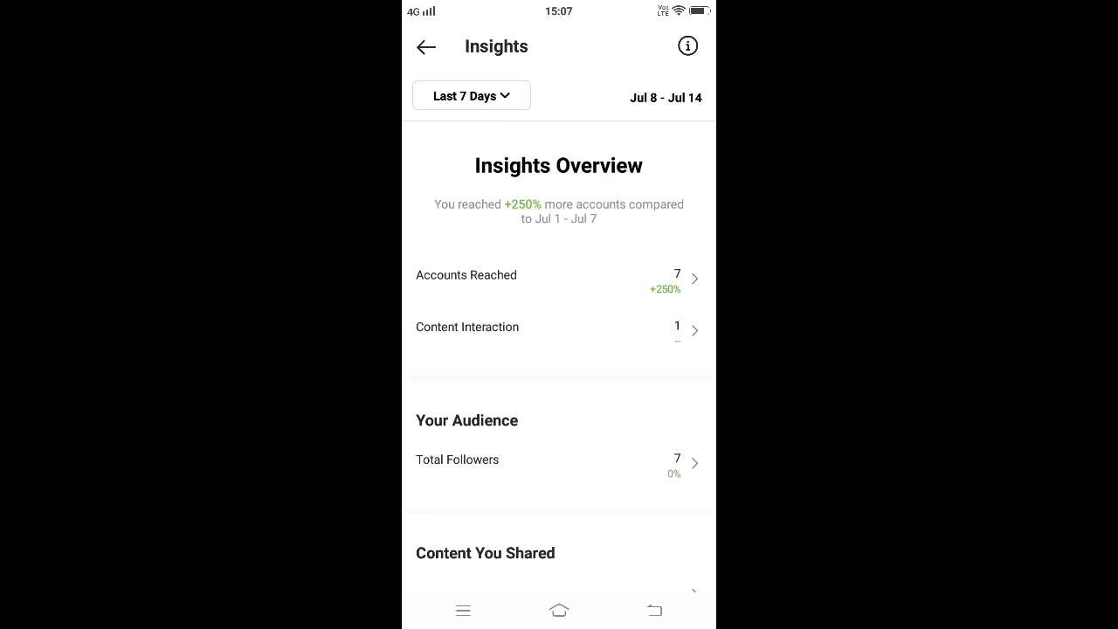
click(559, 278)
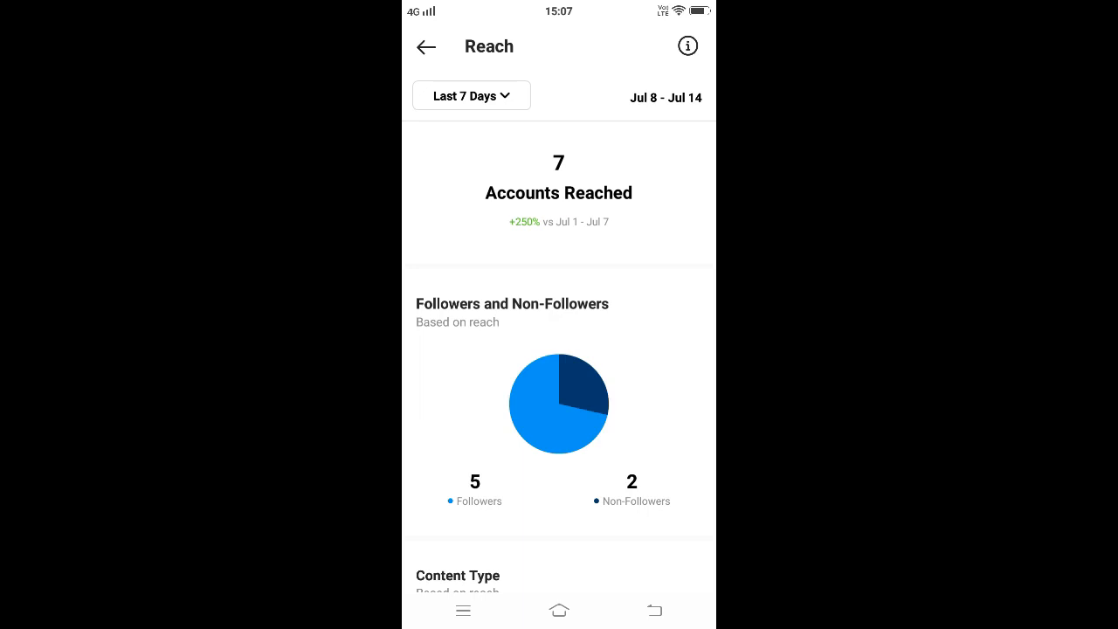
scroll(down, 3)
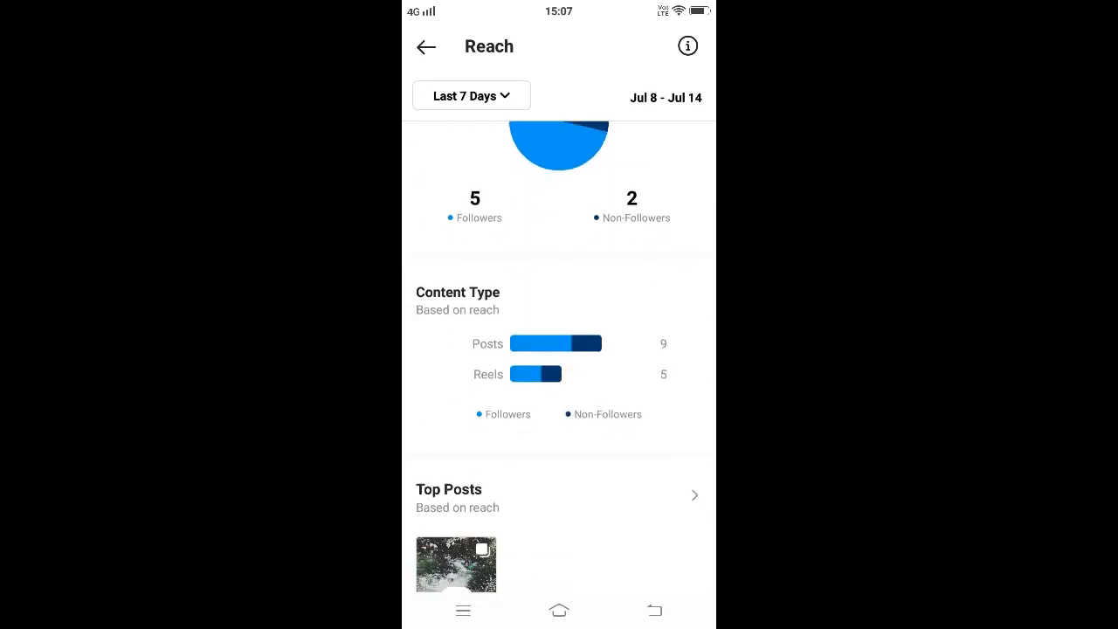
scroll(down, 3)
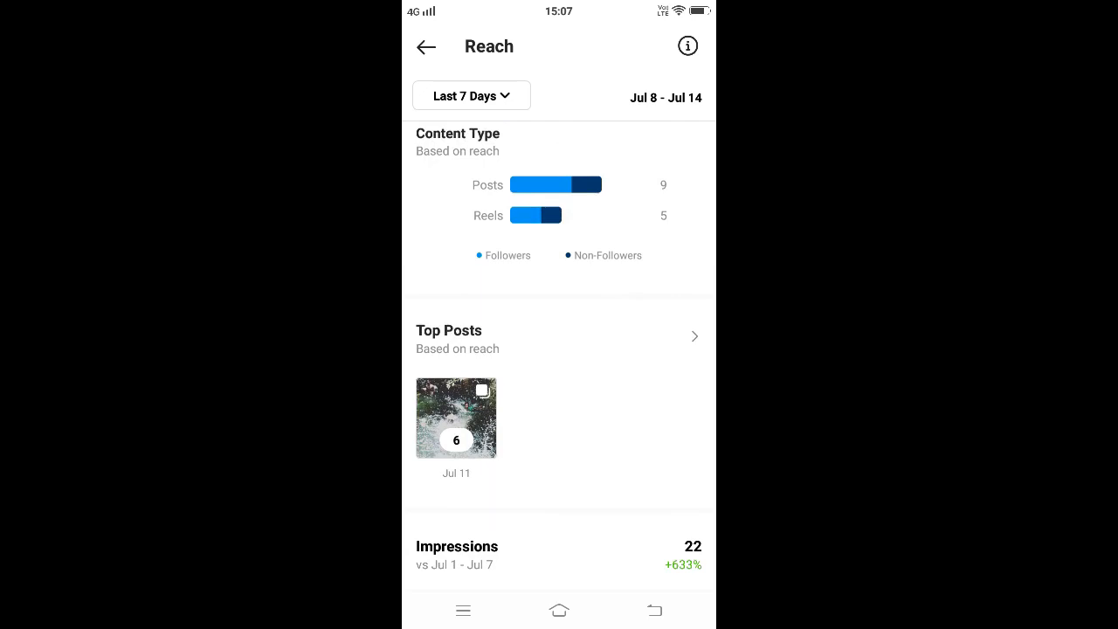
scroll(down, 3)
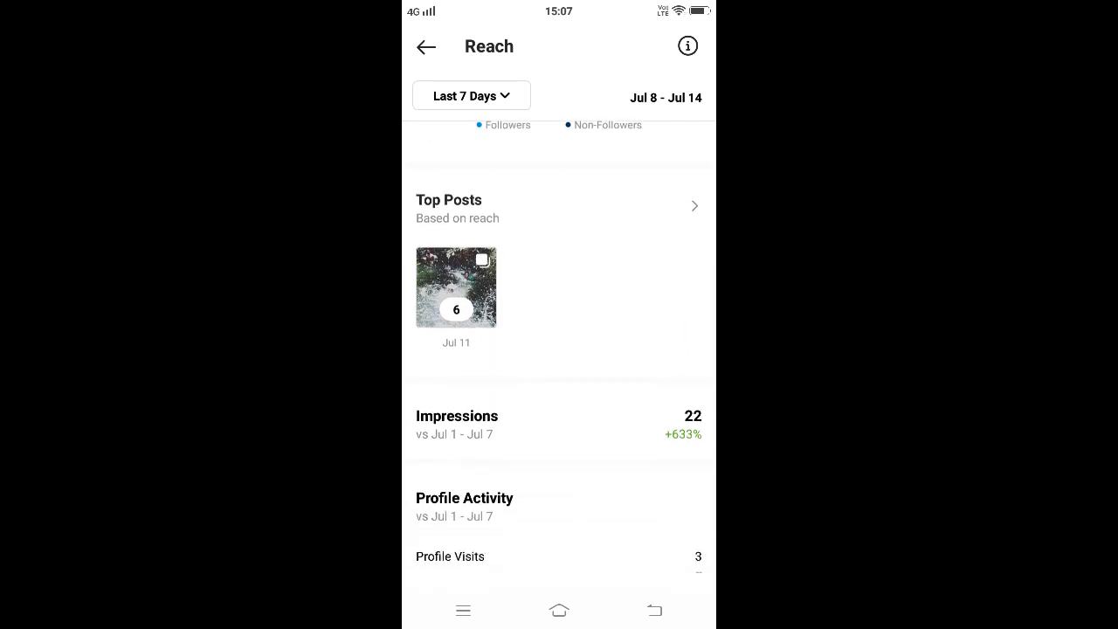
click(426, 47)
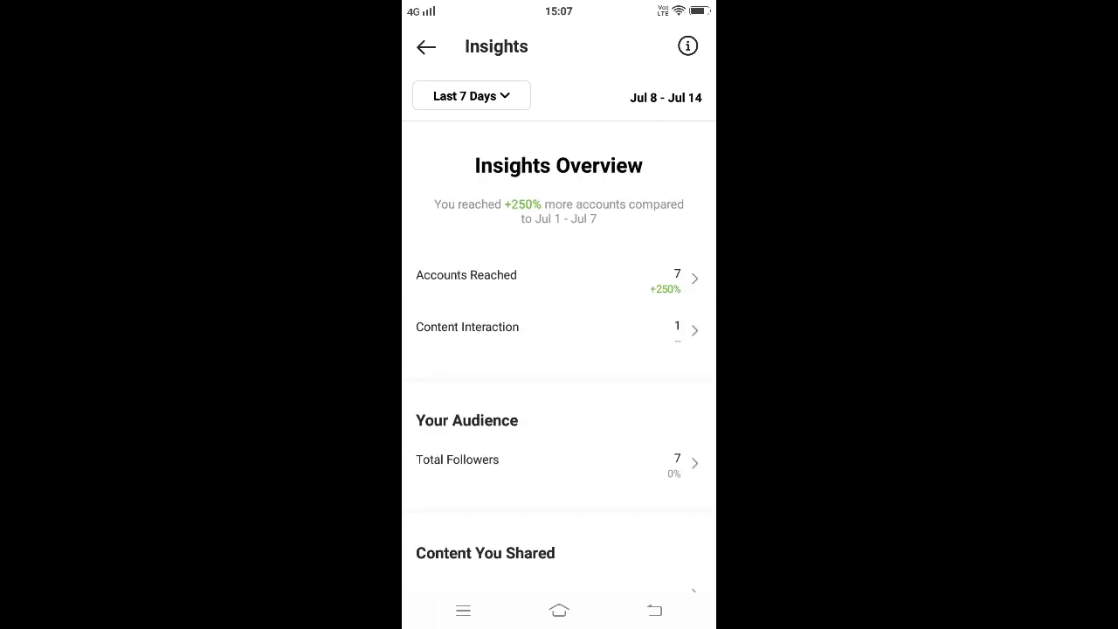
- View the Content Interactions breakdown and scroll down through the Interactions page
click(559, 328)
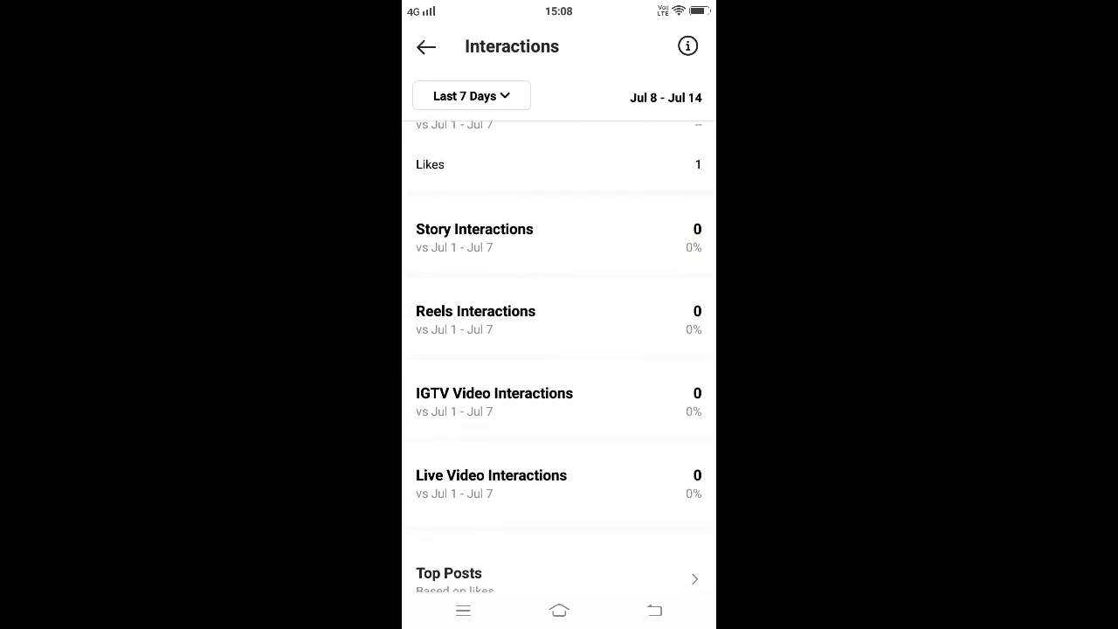
scroll(down, 3)
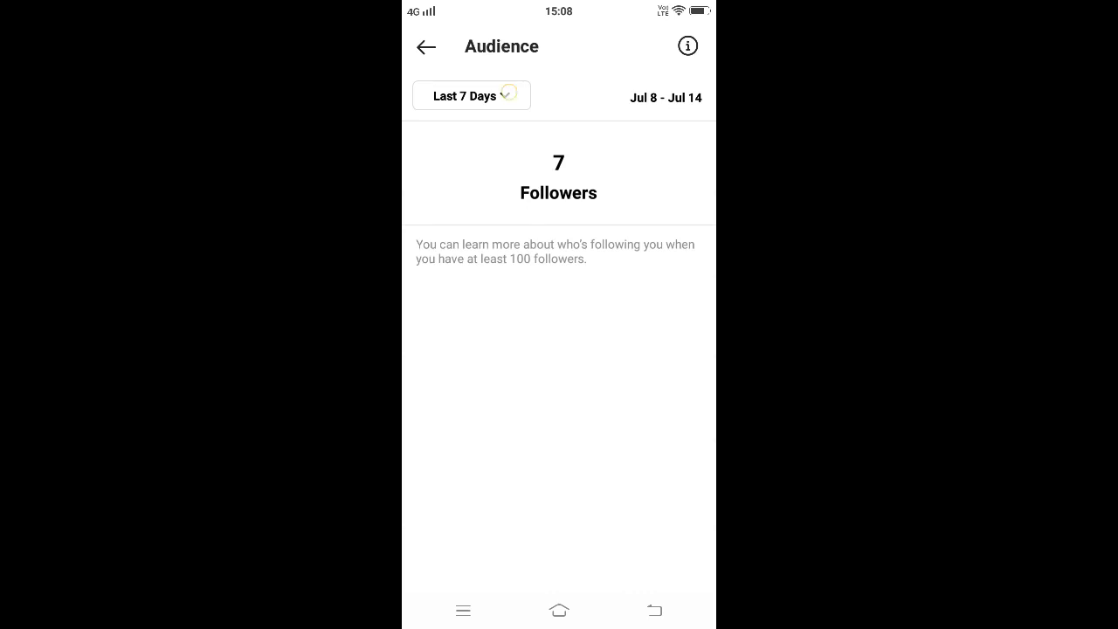
- Preview the Previous Month period (Jun 1 – Jun 30), then restore the Last 7 Days period
click(470, 96)
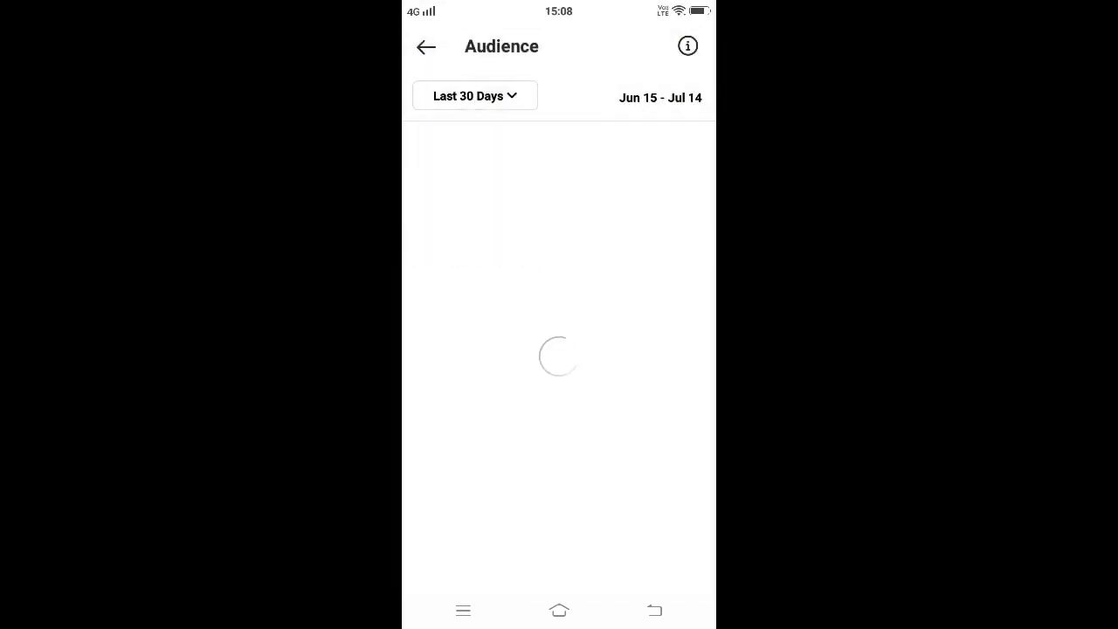
click(475, 95)
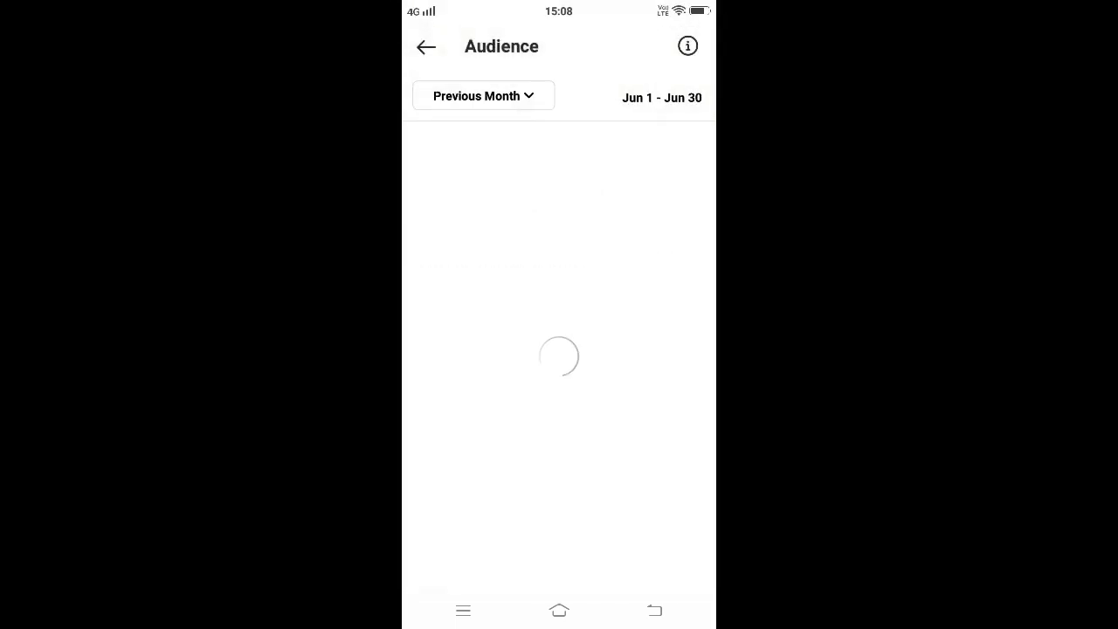
click(483, 95)
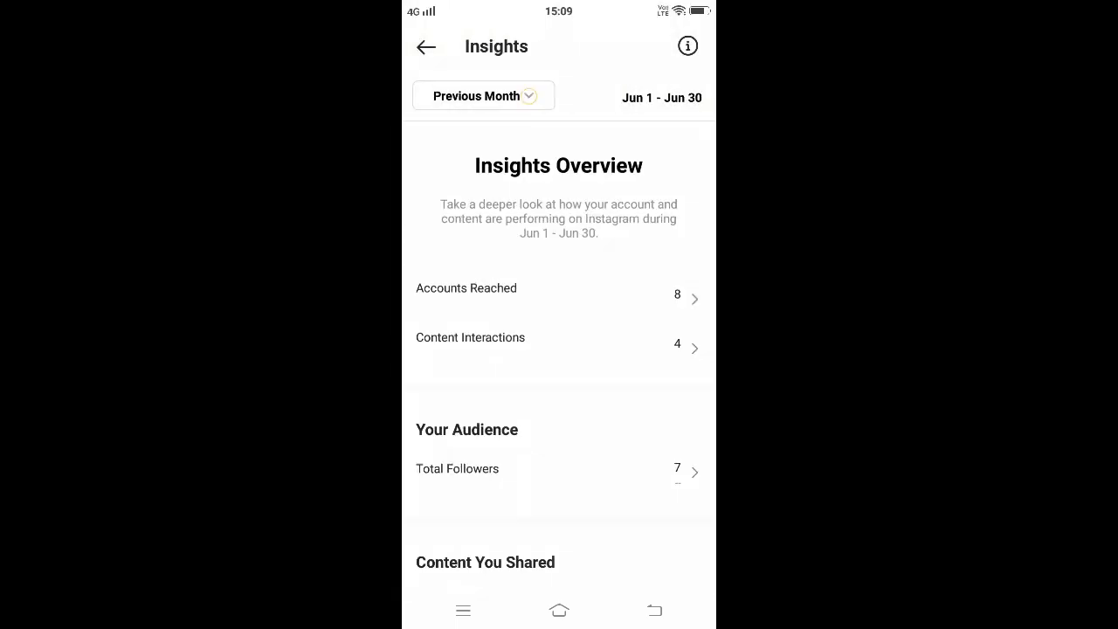
click(483, 95)
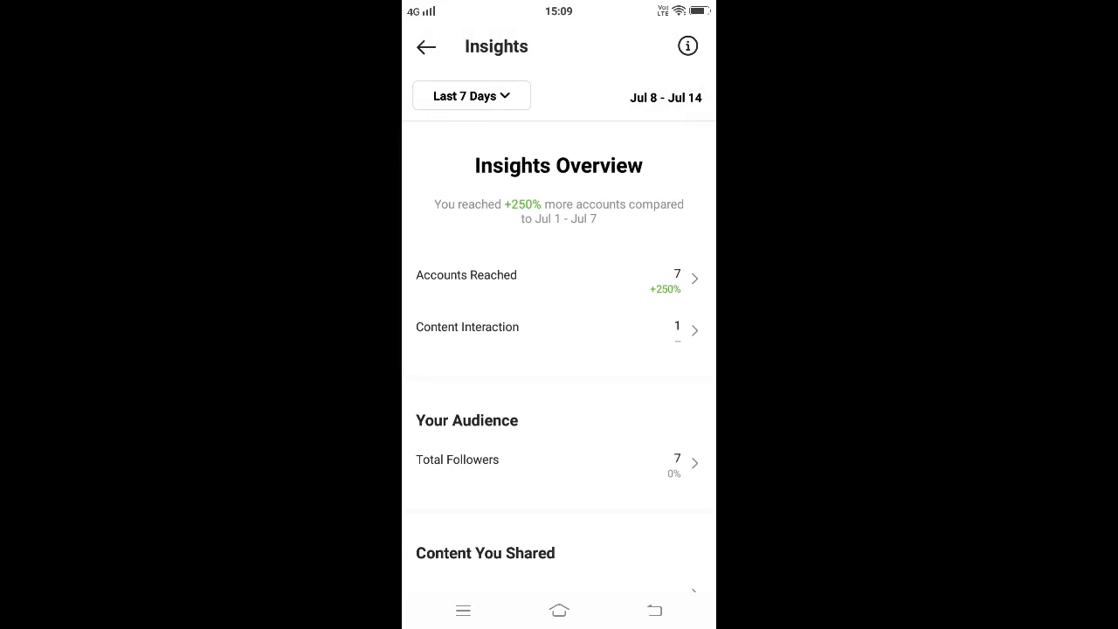
- Browse the Posts and IGTV Videos lists from Content You Shared, then start Create Promotion
scroll(down, 3)
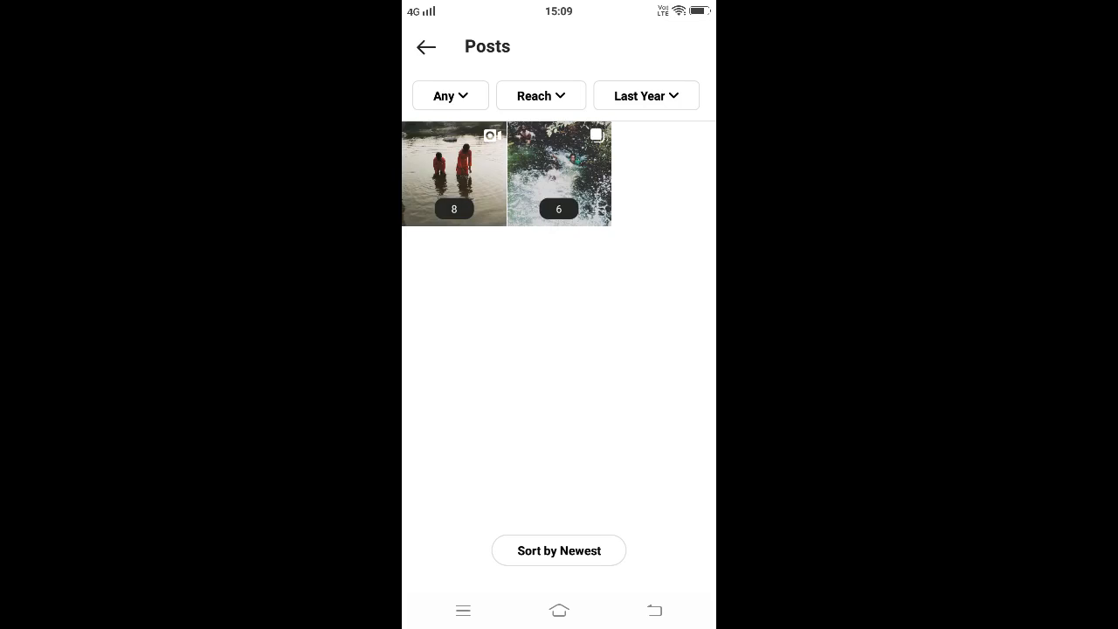
click(426, 46)
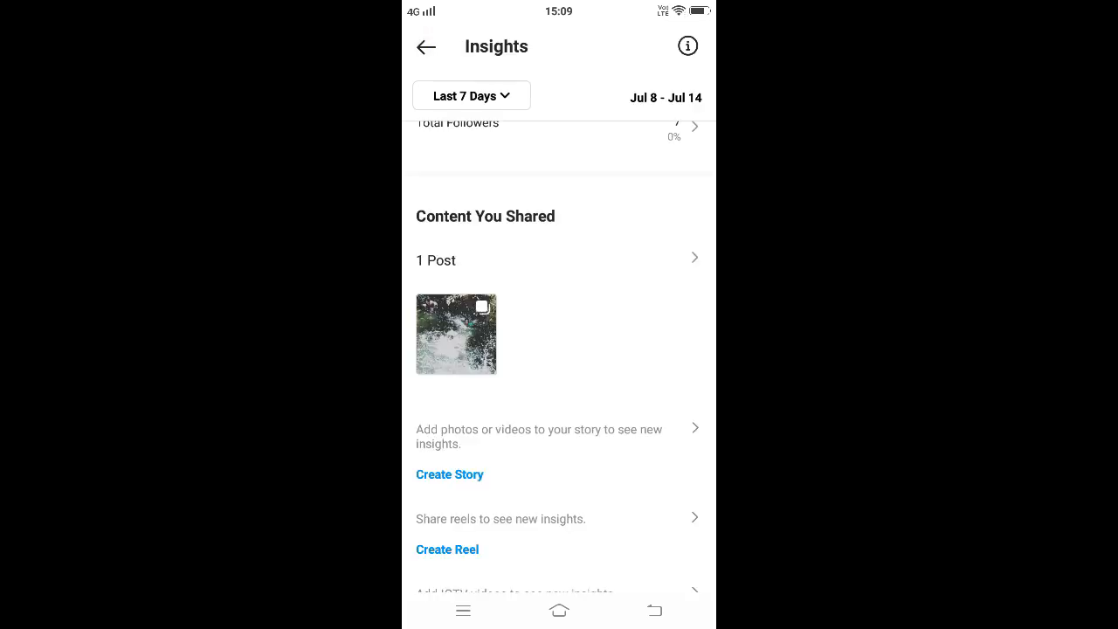
click(471, 96)
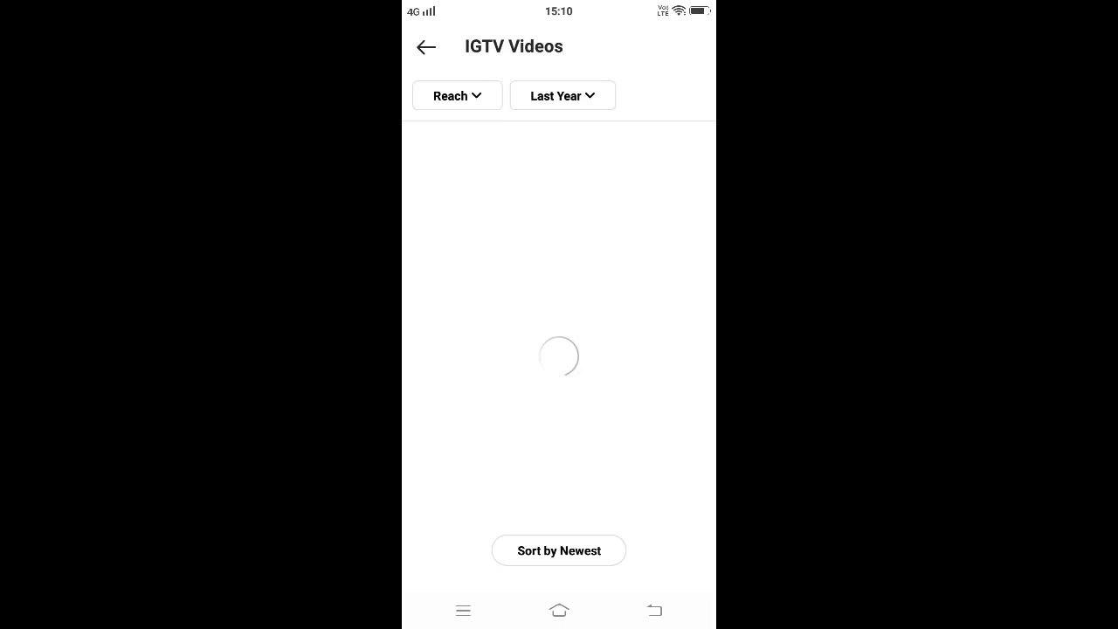
click(426, 47)
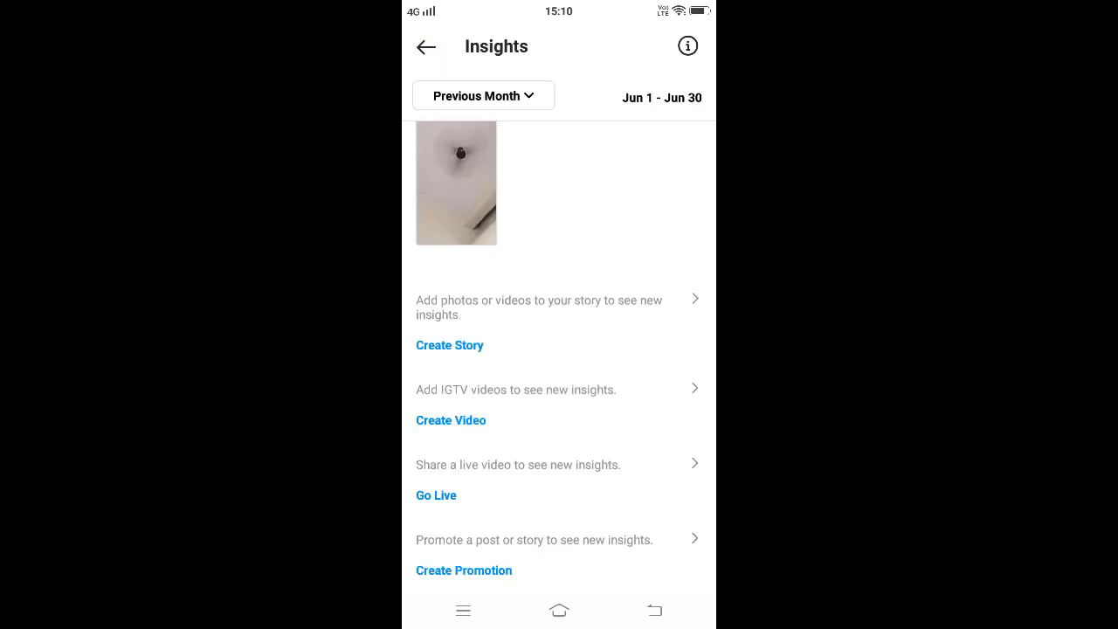
click(464, 570)
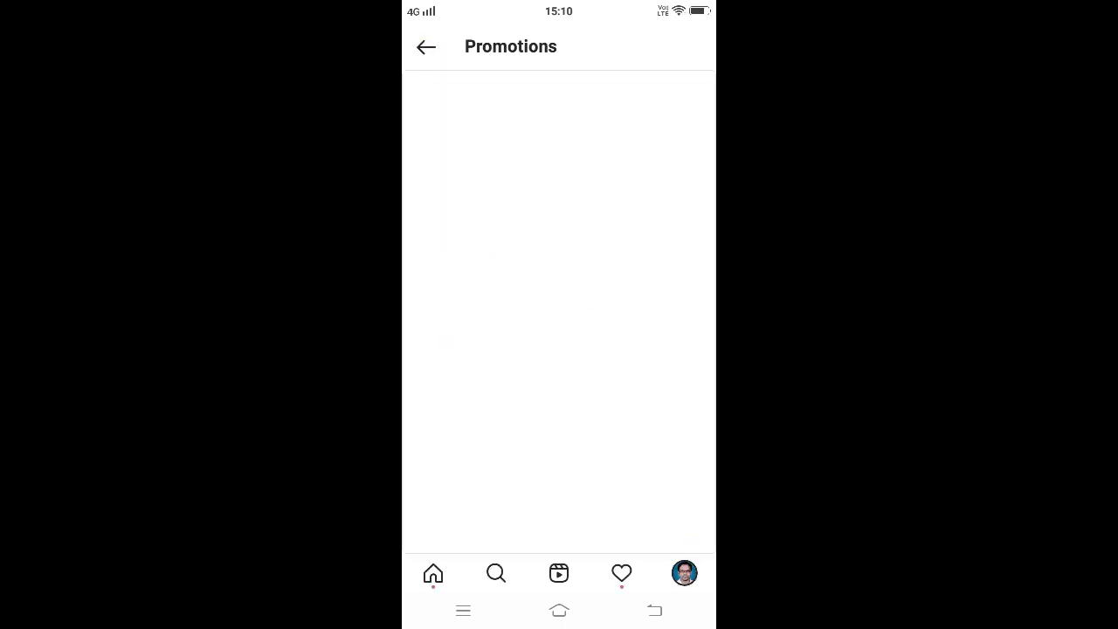